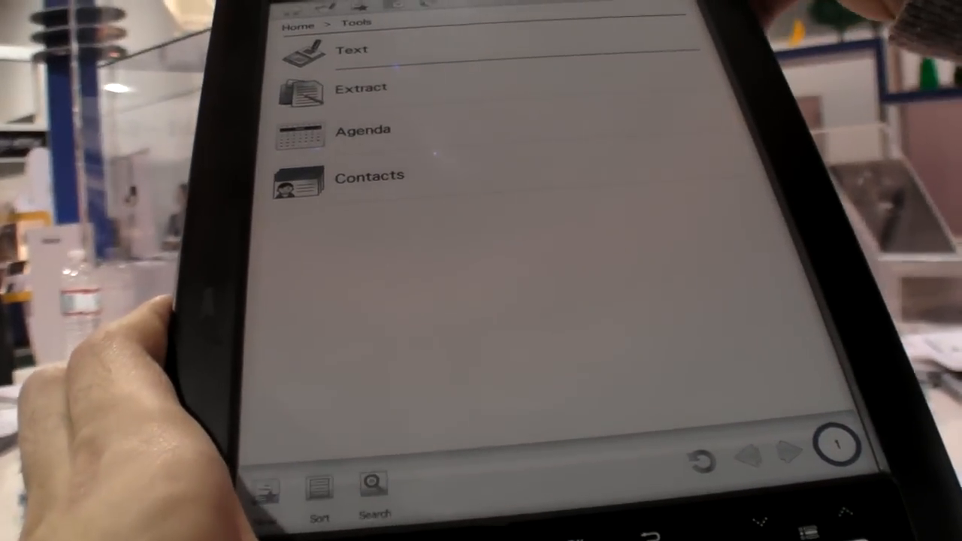
{"action": "left_click", "coordinate": [352, 50]}
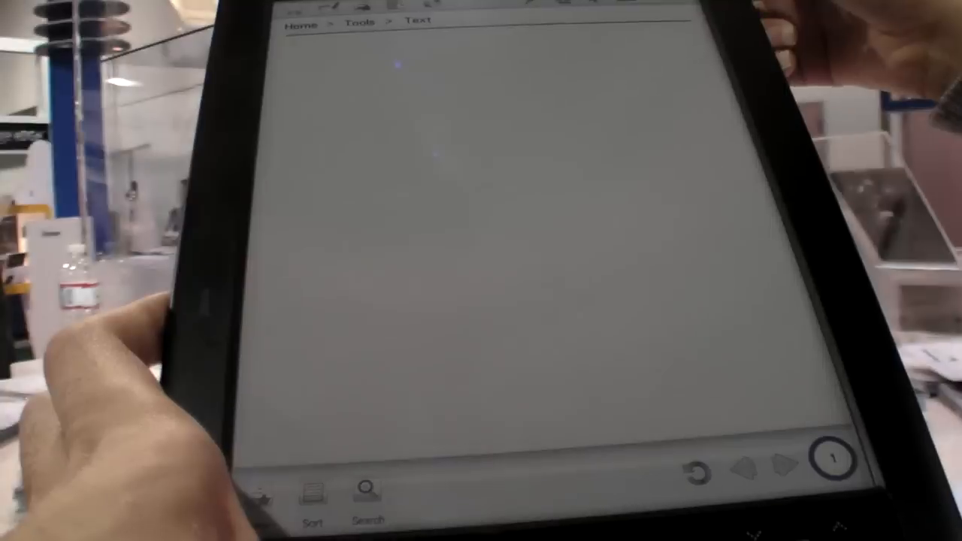